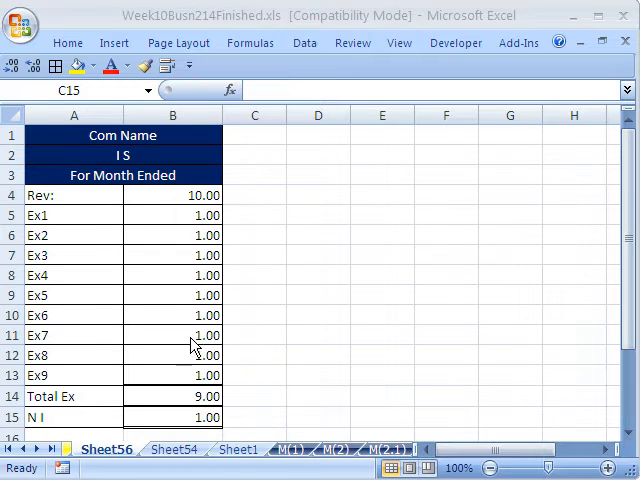
mouse_move(370, 240)
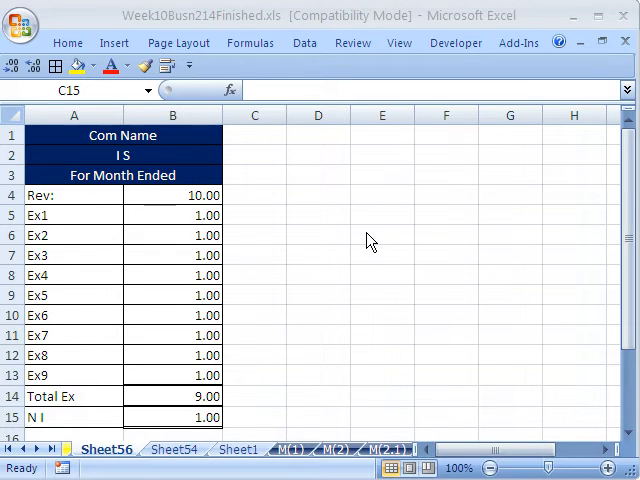
Bring up the Developer tools on the ribbon for macro work
click(318, 176)
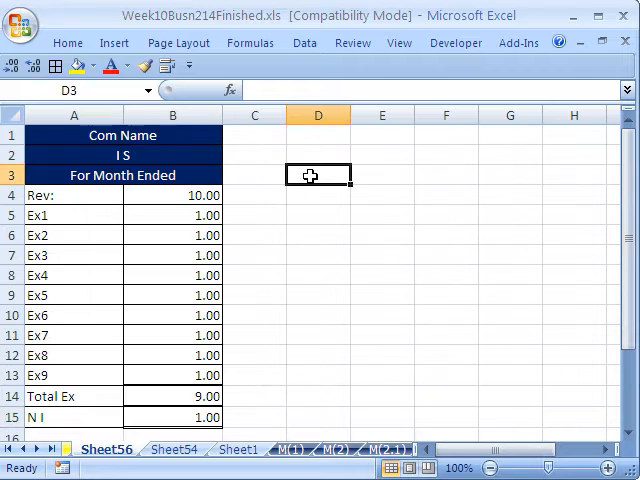
mouse_move(268, 408)
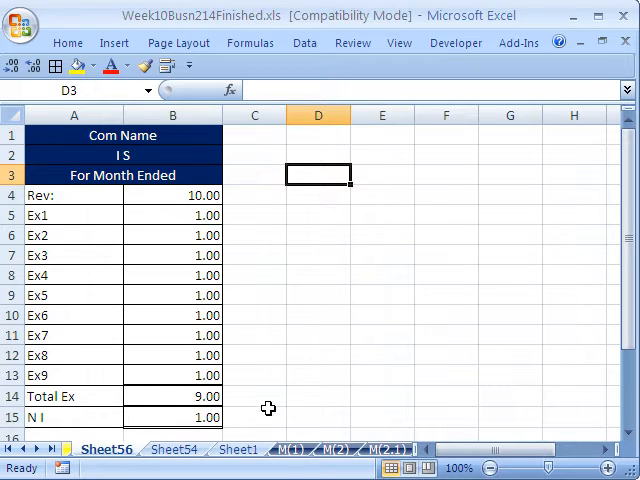
mouse_move(240, 246)
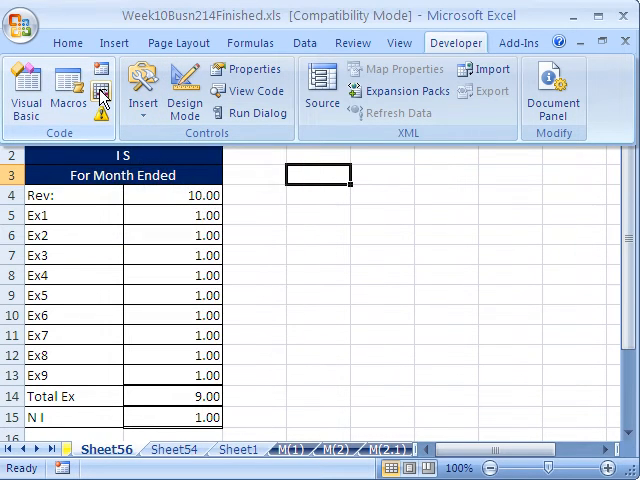
mouse_move(104, 118)
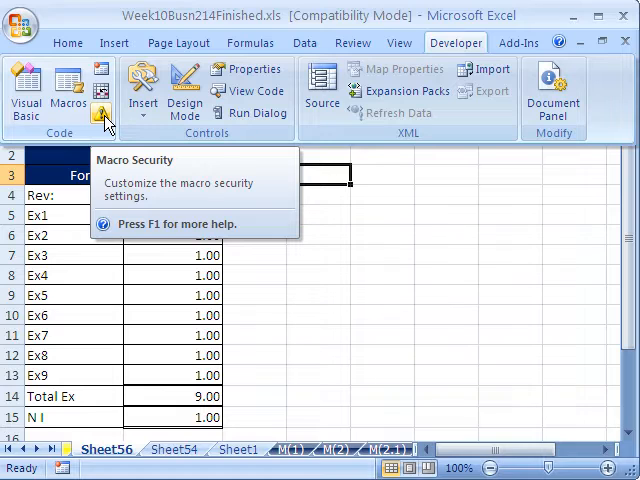
Go to Macro Security in the Code group, landing on the Trust Center's Macro Settings page
click(104, 112)
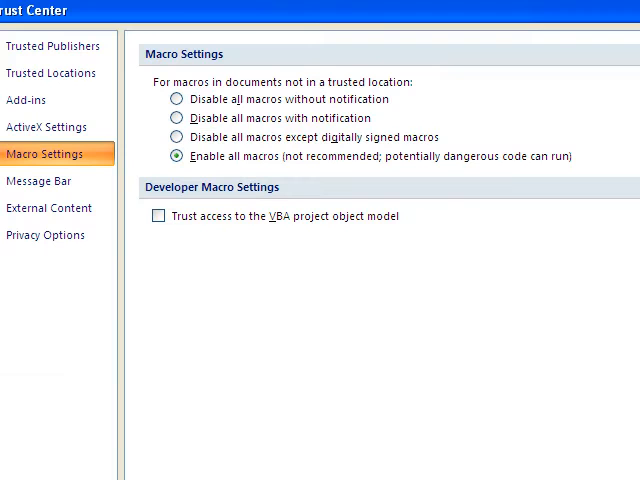
mouse_move(248, 22)
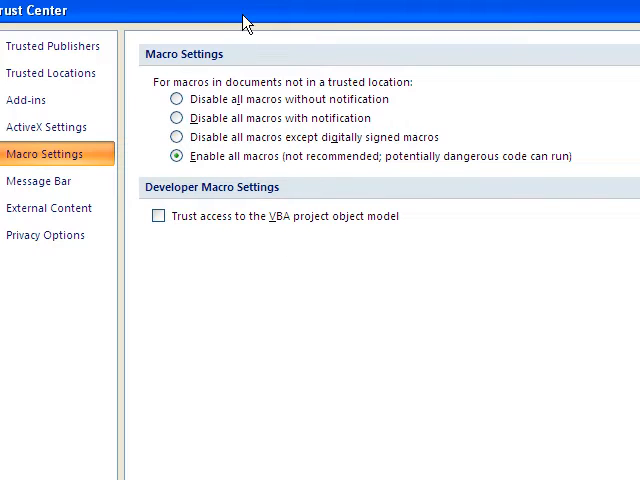
mouse_move(308, 172)
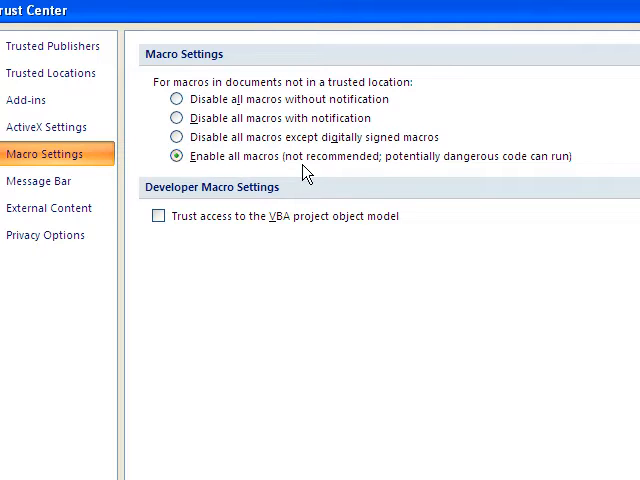
mouse_move(404, 172)
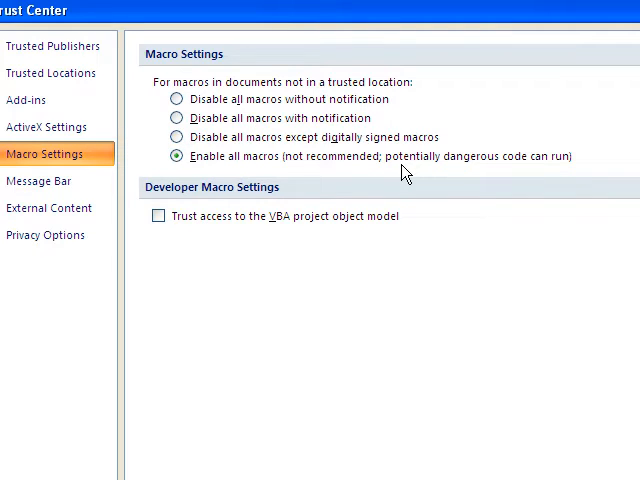
mouse_move(250, 178)
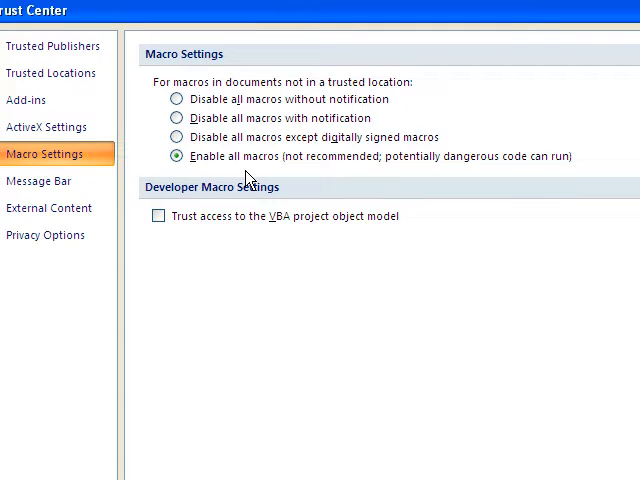
mouse_move(278, 166)
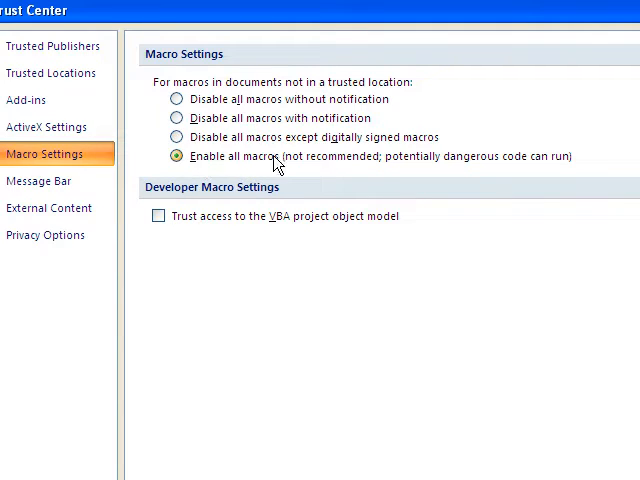
mouse_move(370, 172)
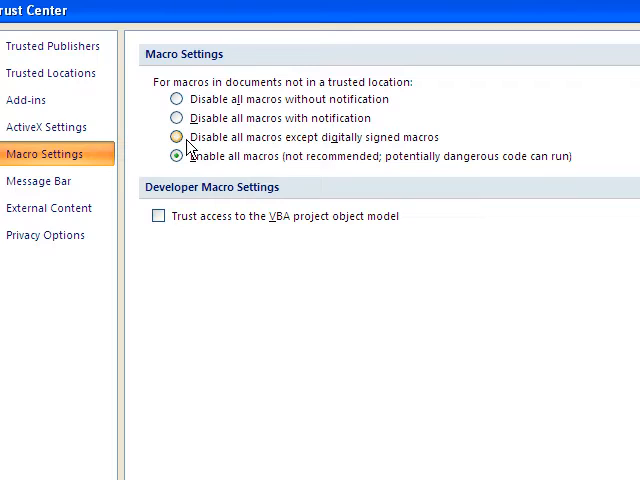
Choose 'Disable all macros with notification' as the macro setting
click(176, 136)
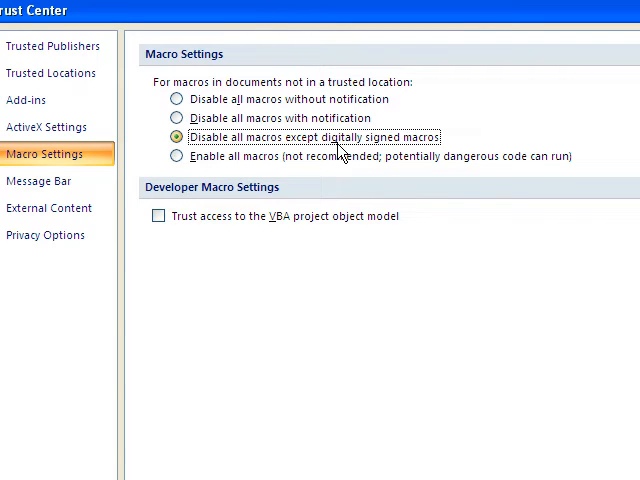
mouse_move(384, 152)
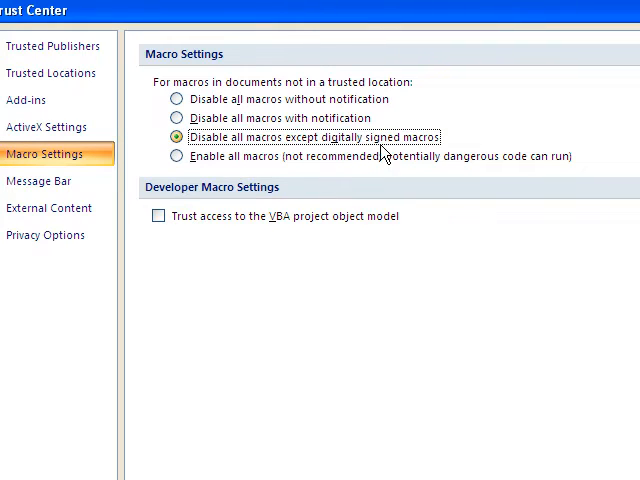
click(176, 118)
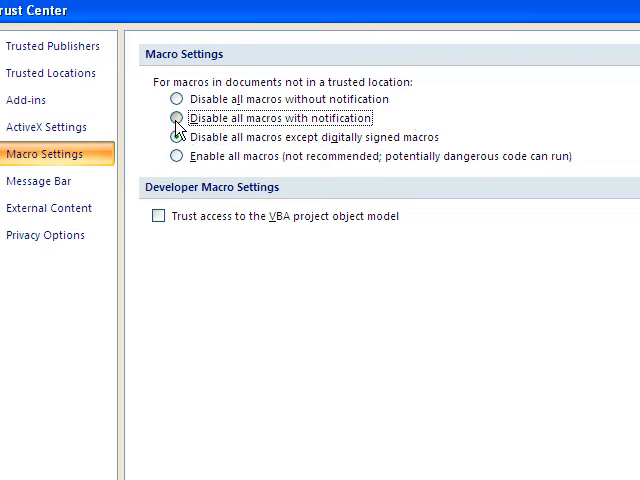
click(174, 118)
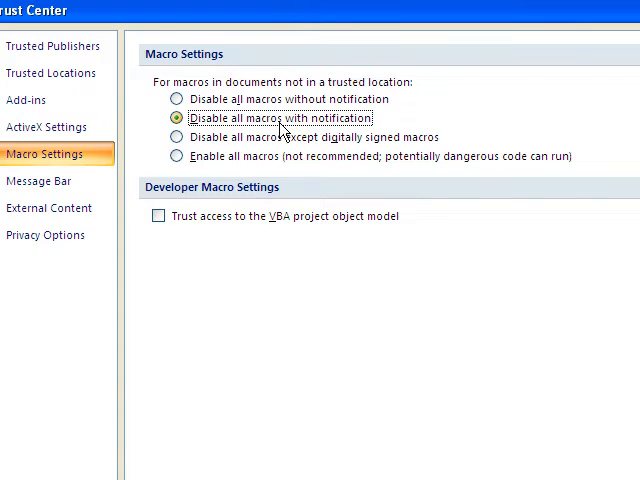
mouse_move(328, 136)
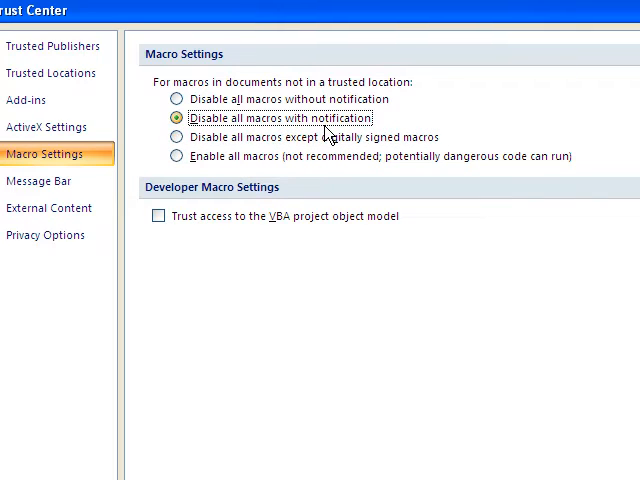
mouse_move(212, 132)
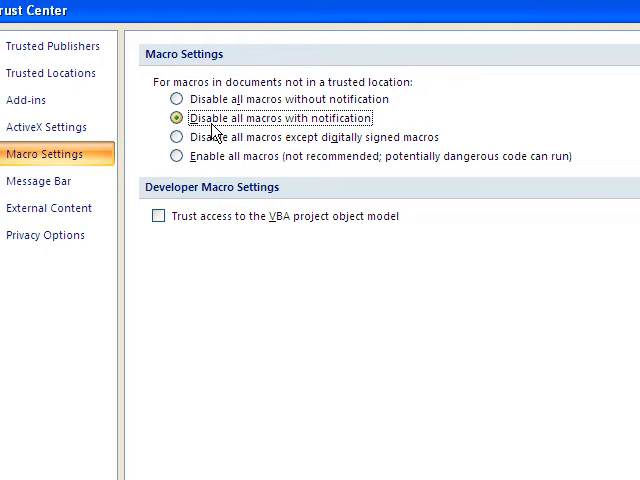
mouse_move(250, 134)
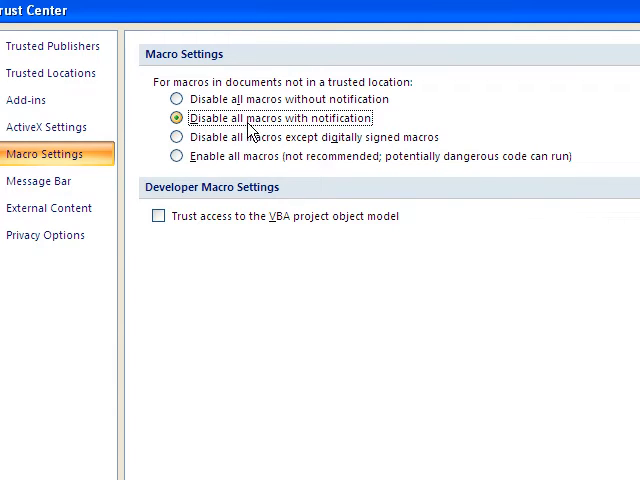
mouse_move(332, 132)
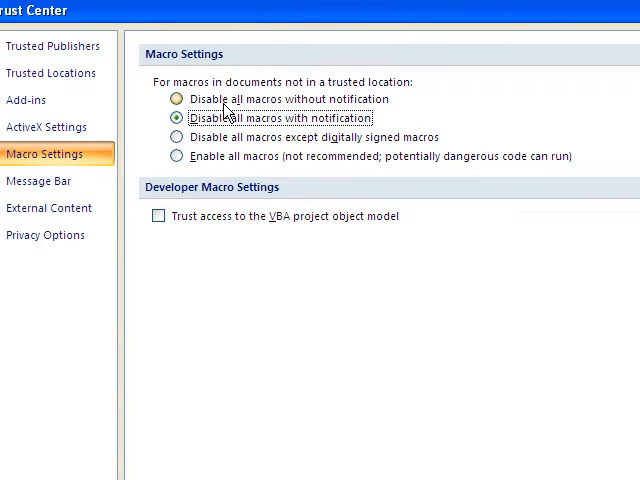
mouse_move(336, 108)
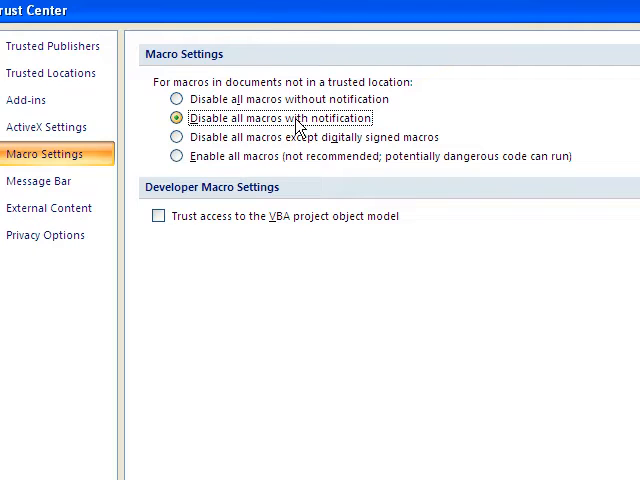
scroll(up, 3)
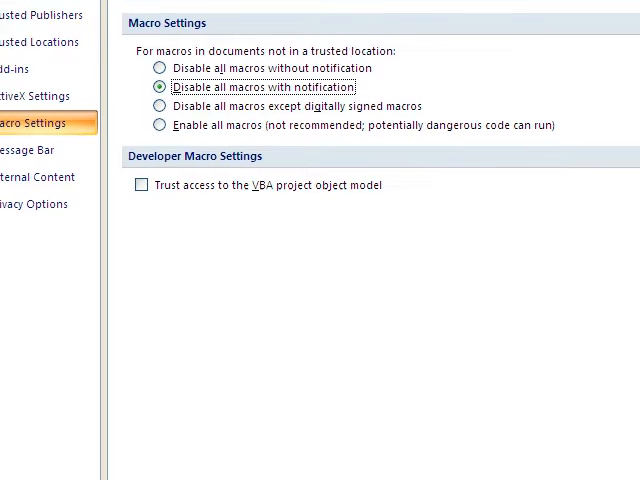
scroll(up, 3)
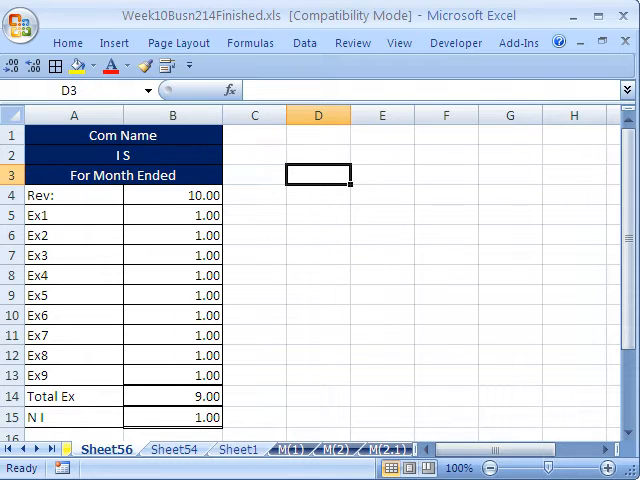
mouse_move(596, 204)
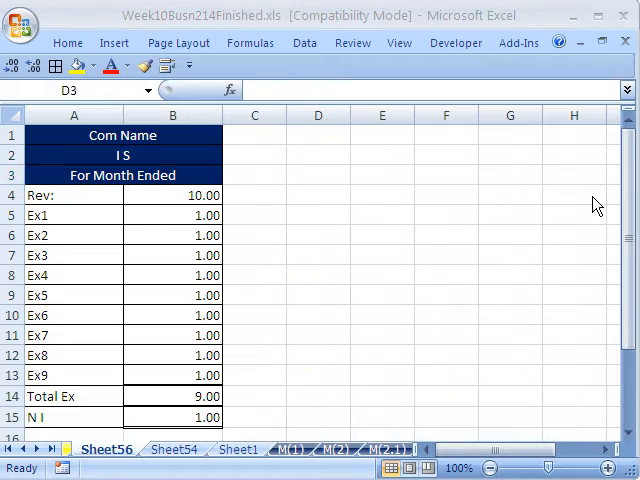
Close the Week10Busn214Finished.xls workbook so it can be reopened
click(624, 16)
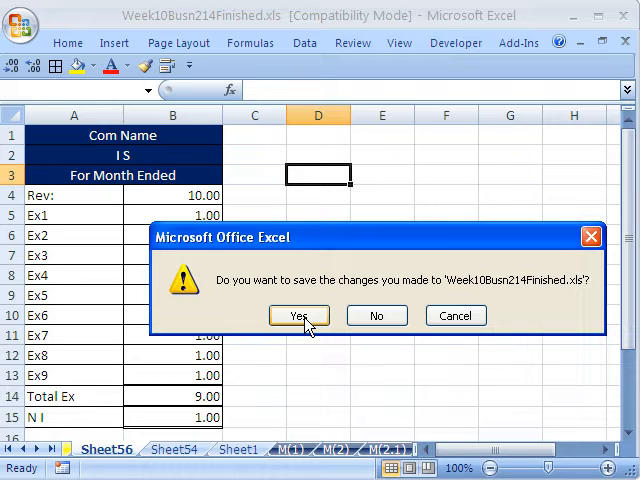
Agree to save the changes to Week10Busn214Finished.xls before it closes
click(298, 316)
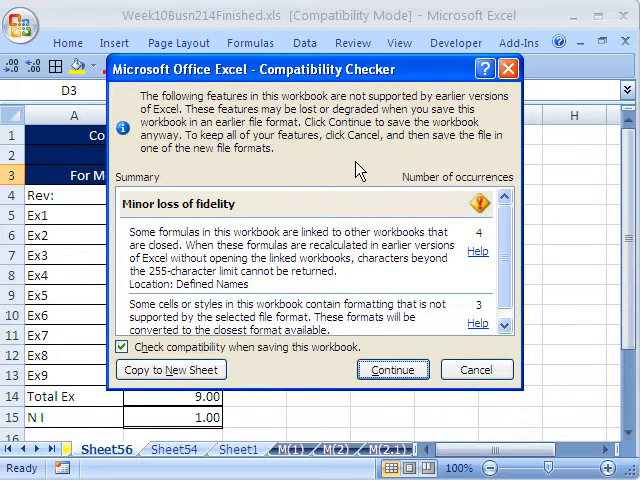
mouse_move(532, 280)
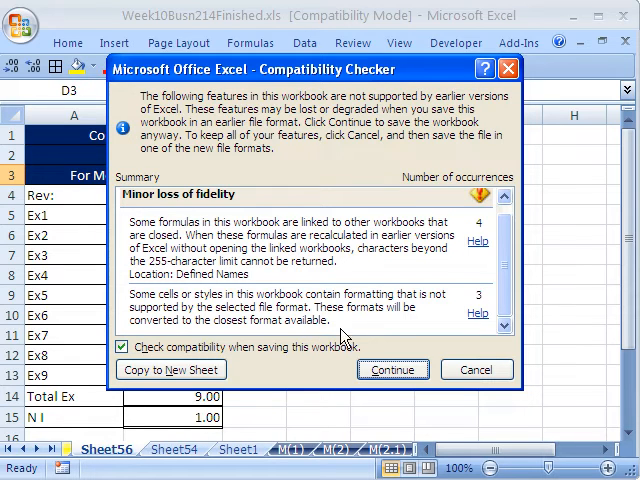
mouse_move(280, 304)
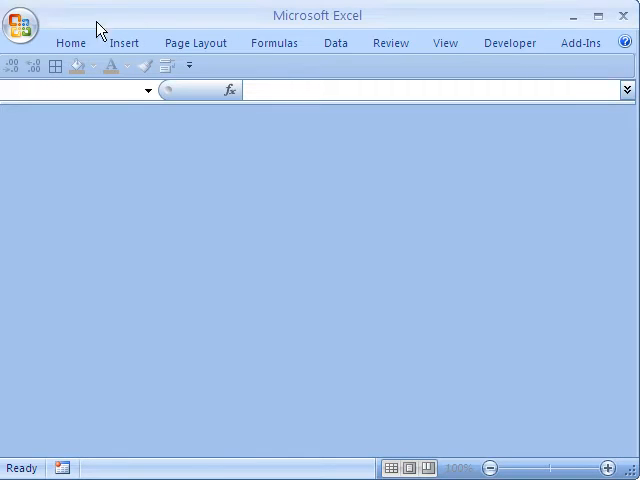
Reopen Week10Busn214Finished.xls from the Office button's Recent Documents list
click(22, 20)
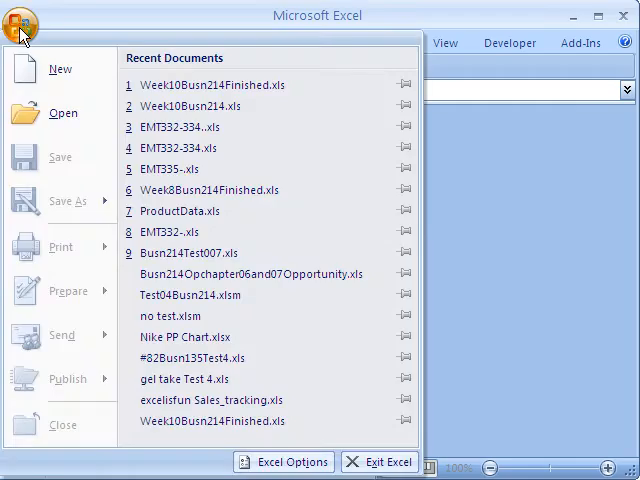
mouse_move(200, 148)
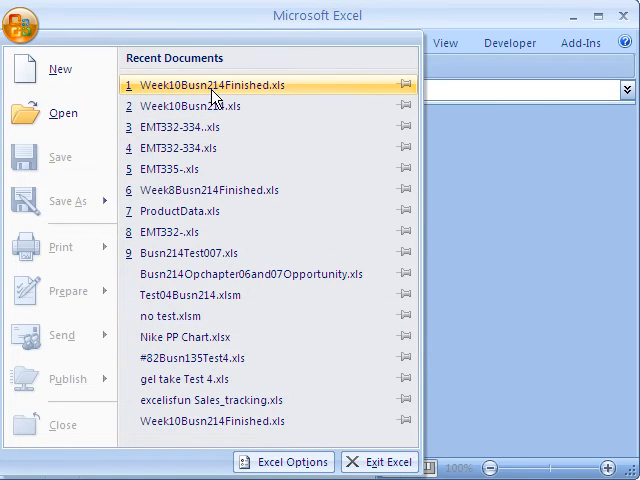
click(212, 84)
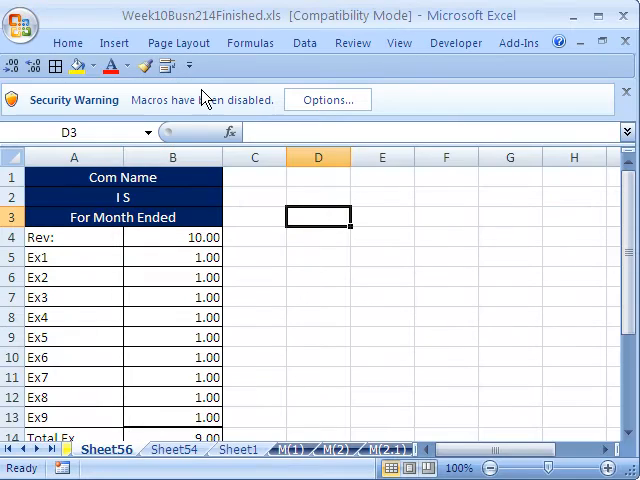
mouse_move(42, 108)
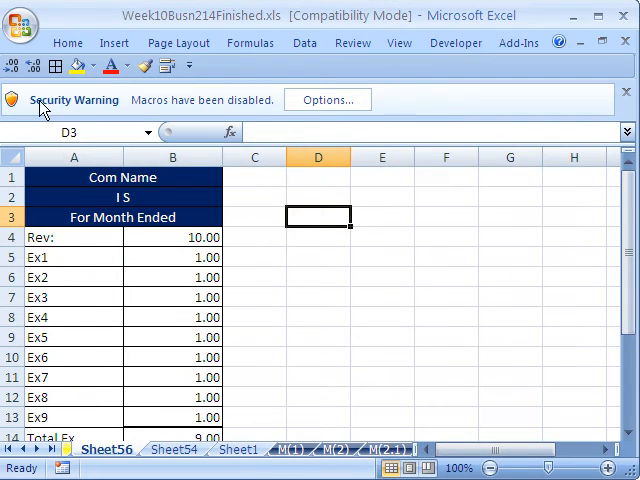
mouse_move(328, 100)
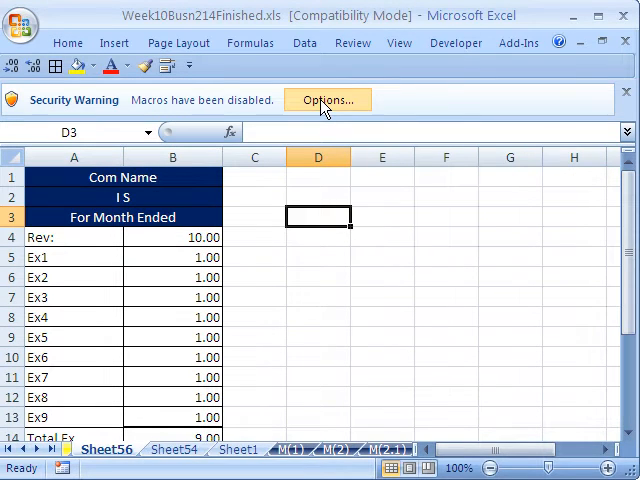
Enable this content via the Security Warning bar's Options so the workbook's macros run
click(326, 100)
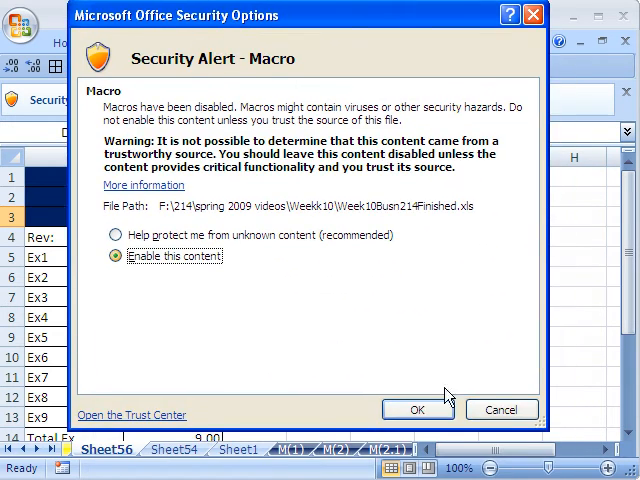
click(416, 408)
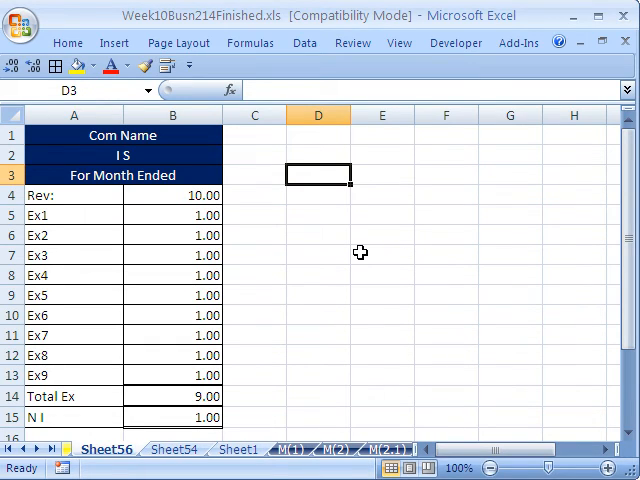
mouse_move(324, 320)
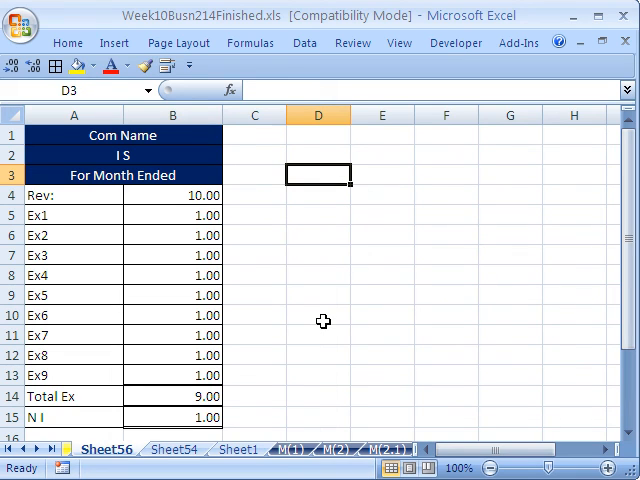
mouse_move(312, 356)
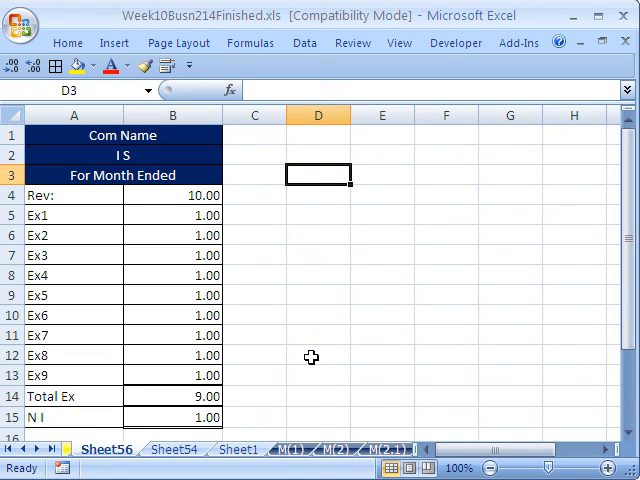